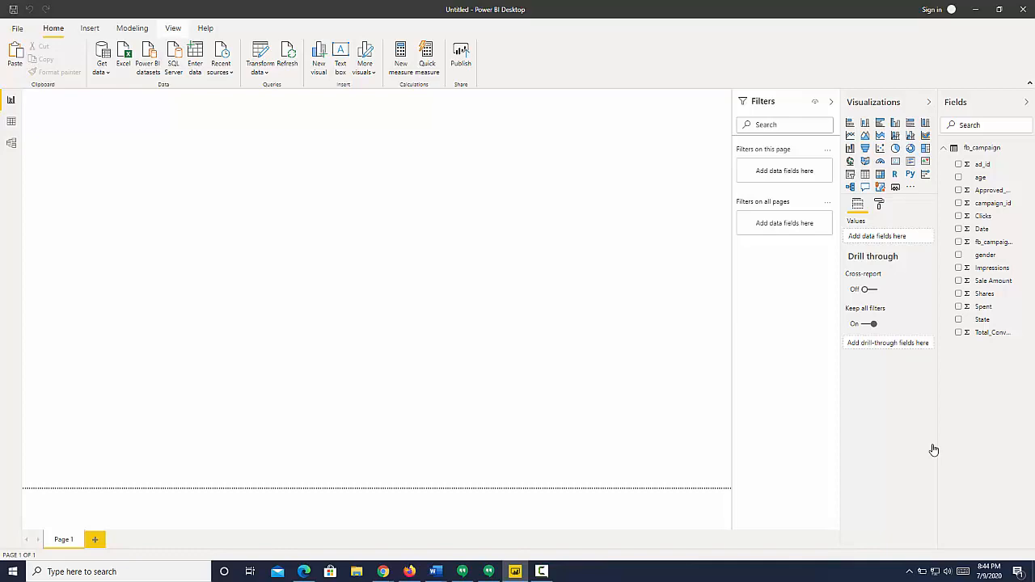
Step: Show the full Themes gallery from the View ribbon over the blank report
left_click(172, 27)
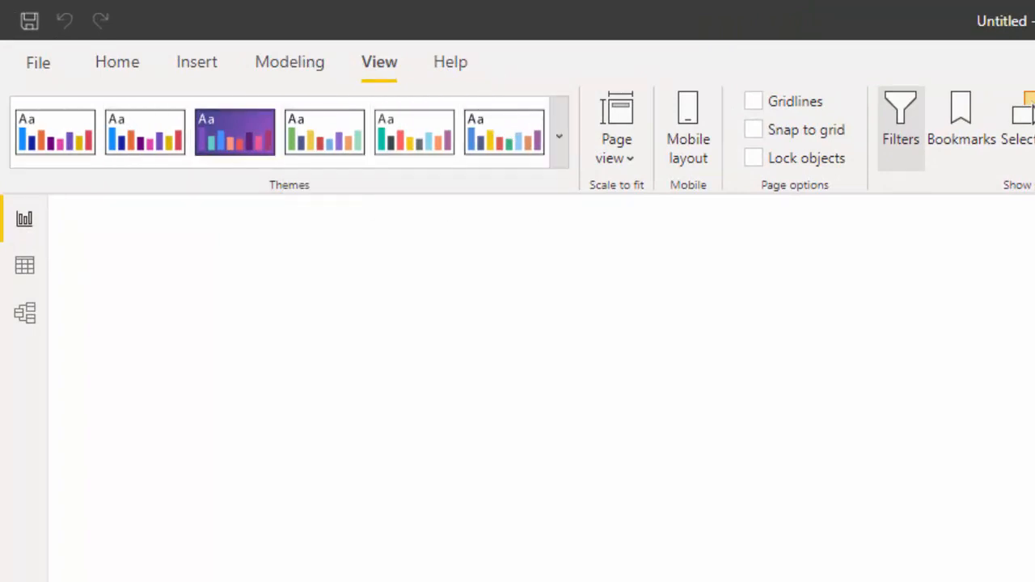
left_click(560, 136)
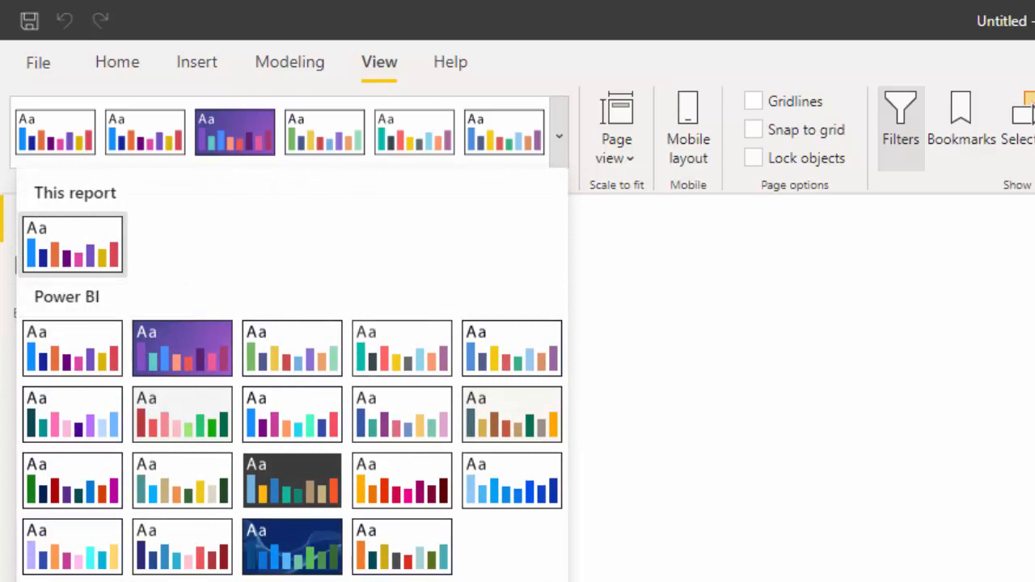
mouse_move(71, 243)
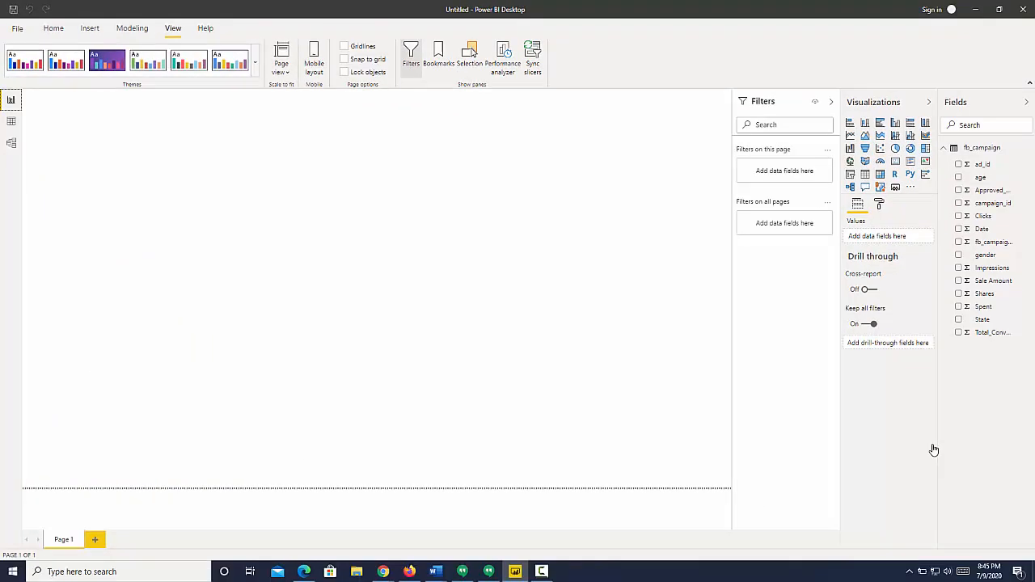
left_click(254, 63)
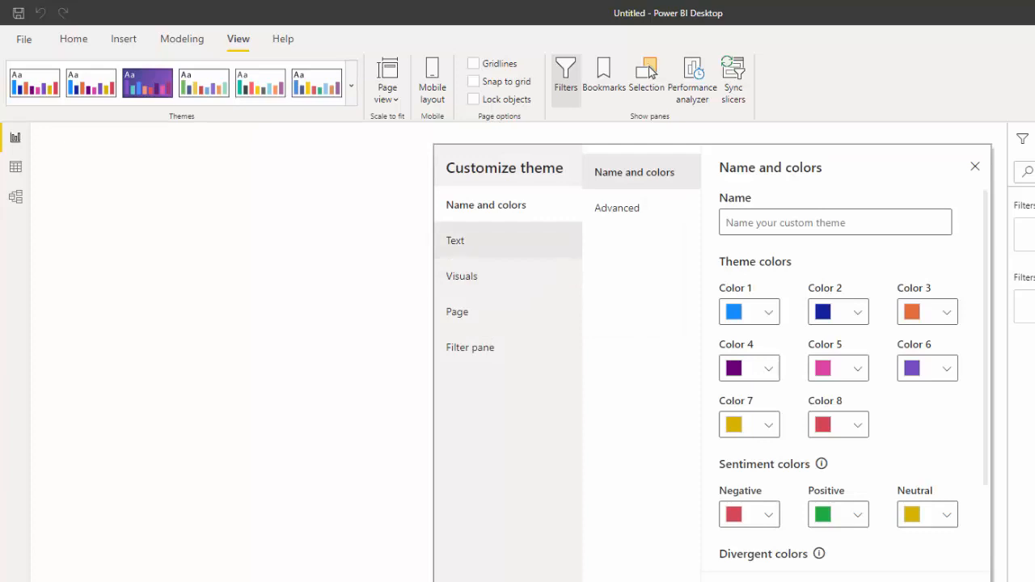
left_click(456, 239)
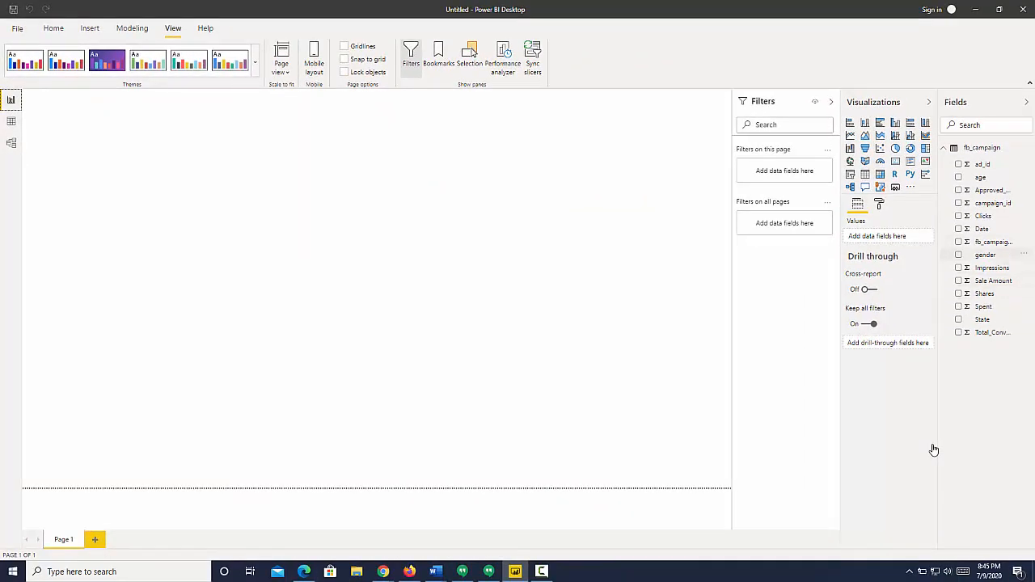
Step: Build a gender/Clicks table, convert a copy to a Clicks by gender pie chart, and paste another table copy
left_click(959, 255)
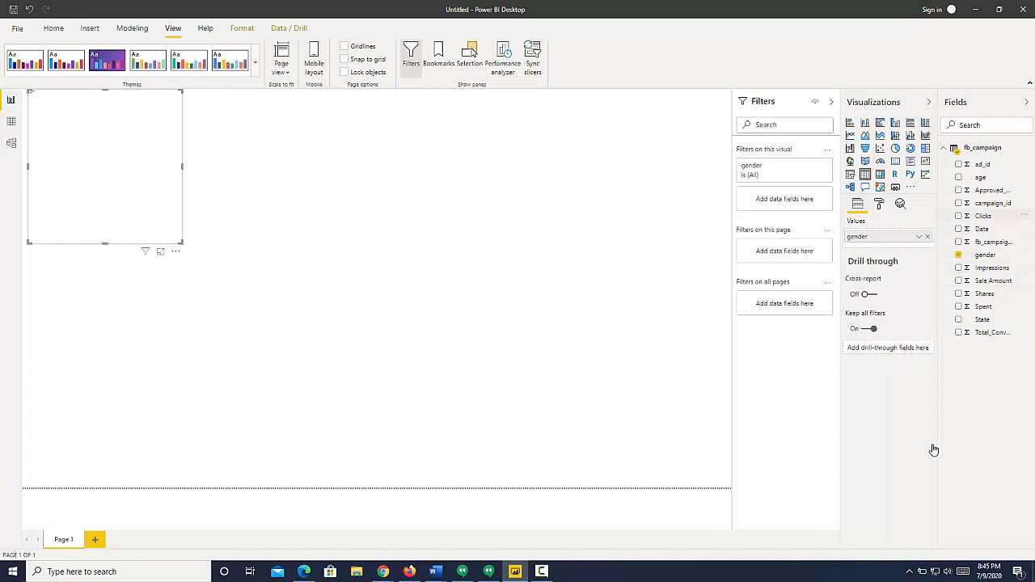
left_click(960, 215)
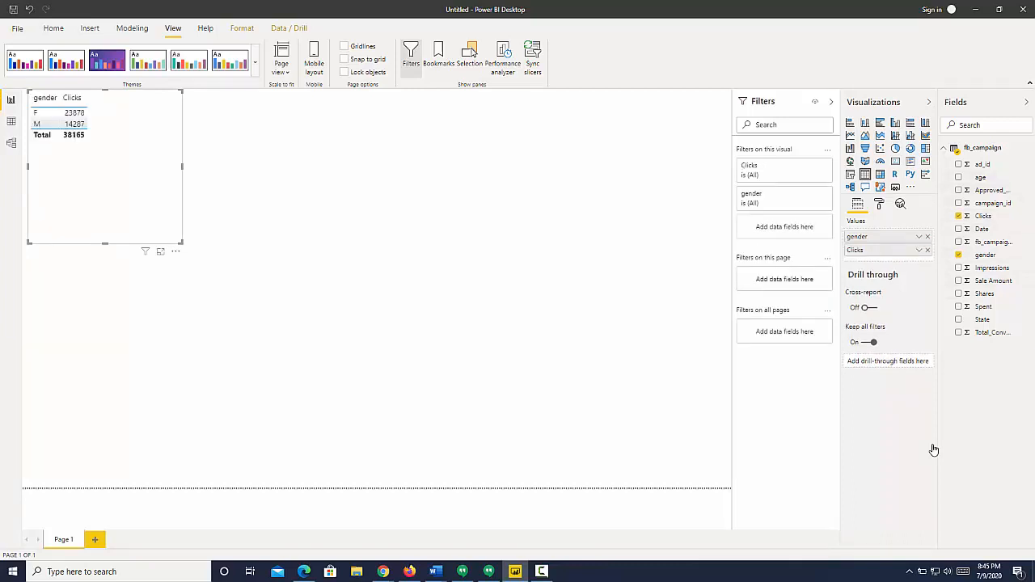
left_click_drag(105, 166, 269, 235)
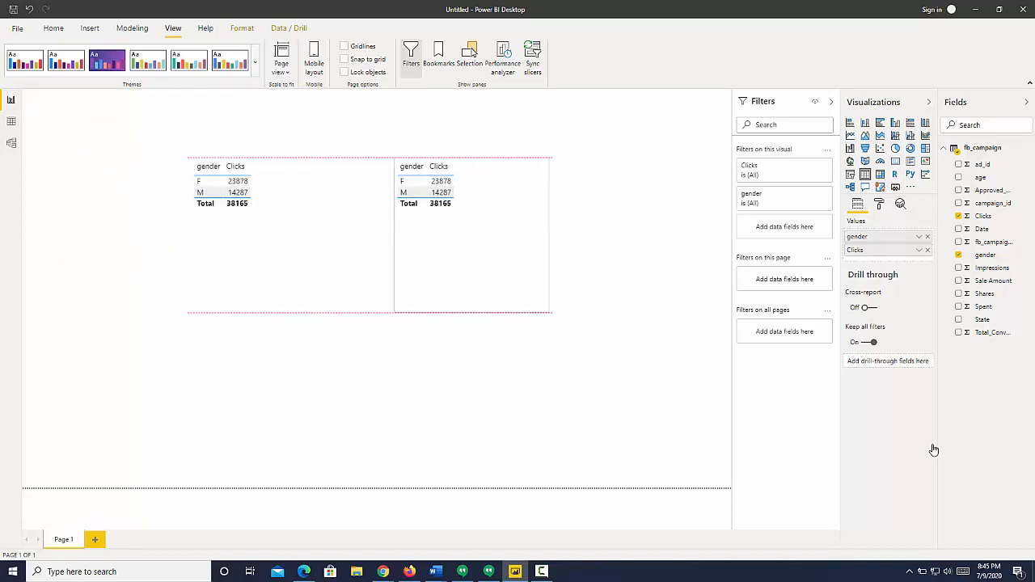
left_click(896, 149)
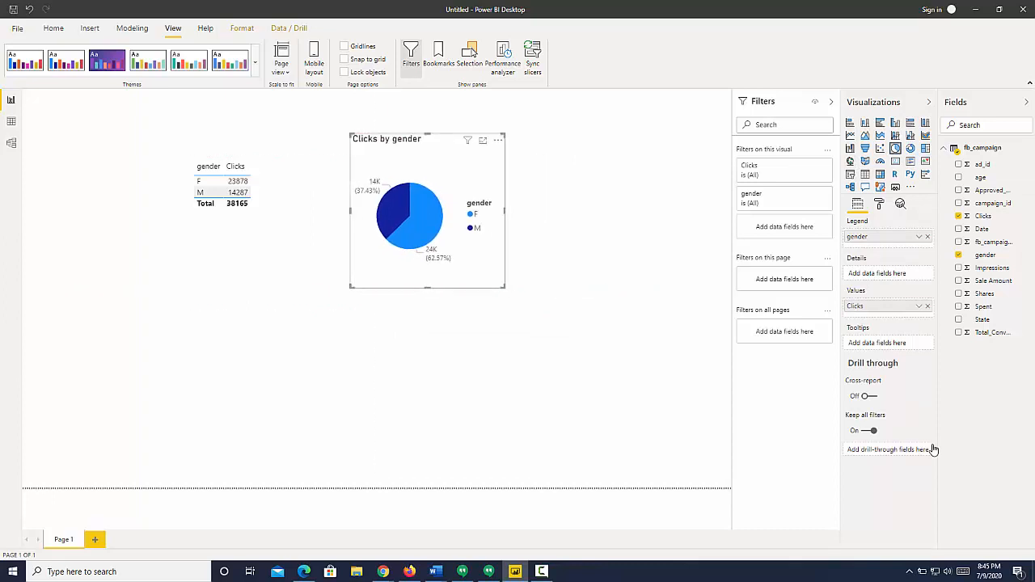
left_click(223, 191)
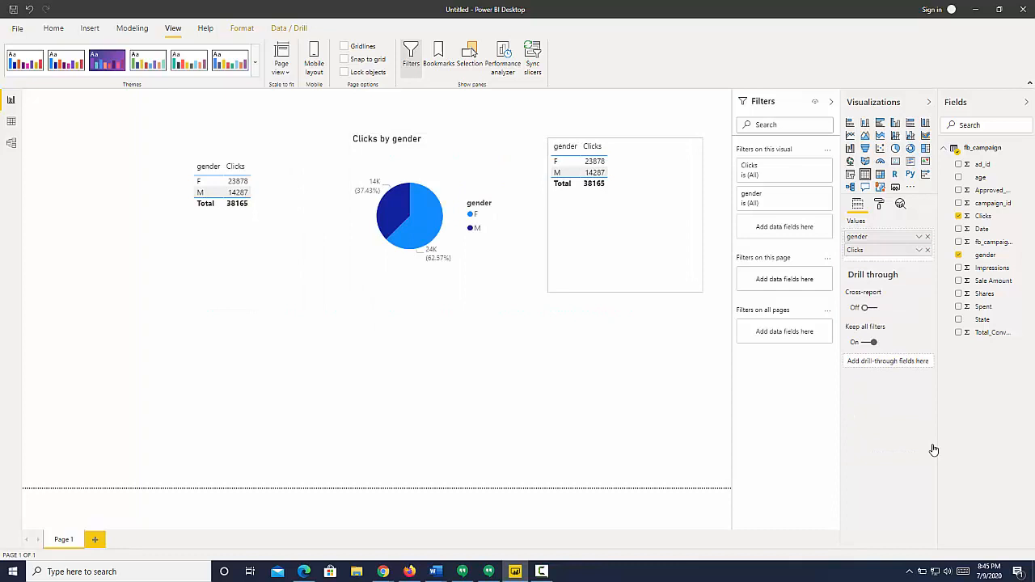
Step: Convert the right-hand table to a clustered bar chart with data labels (24K/14K) shown
left_click(624, 218)
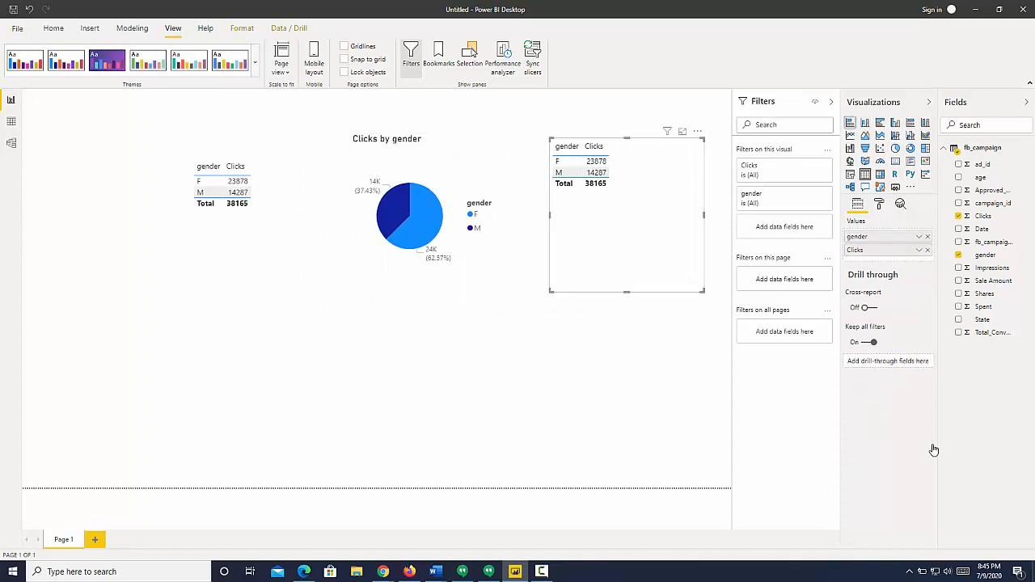
left_click(851, 122)
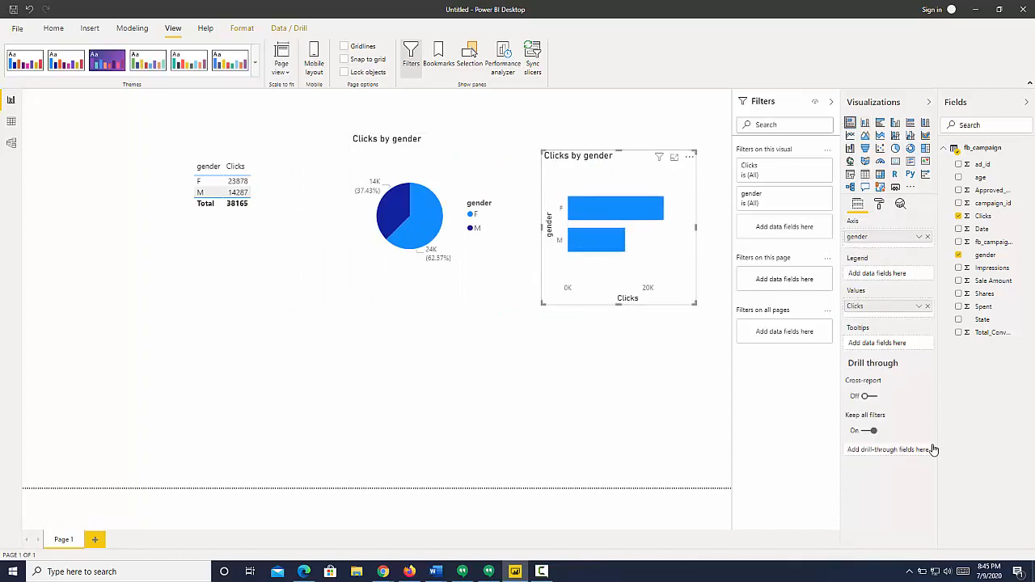
left_click(879, 203)
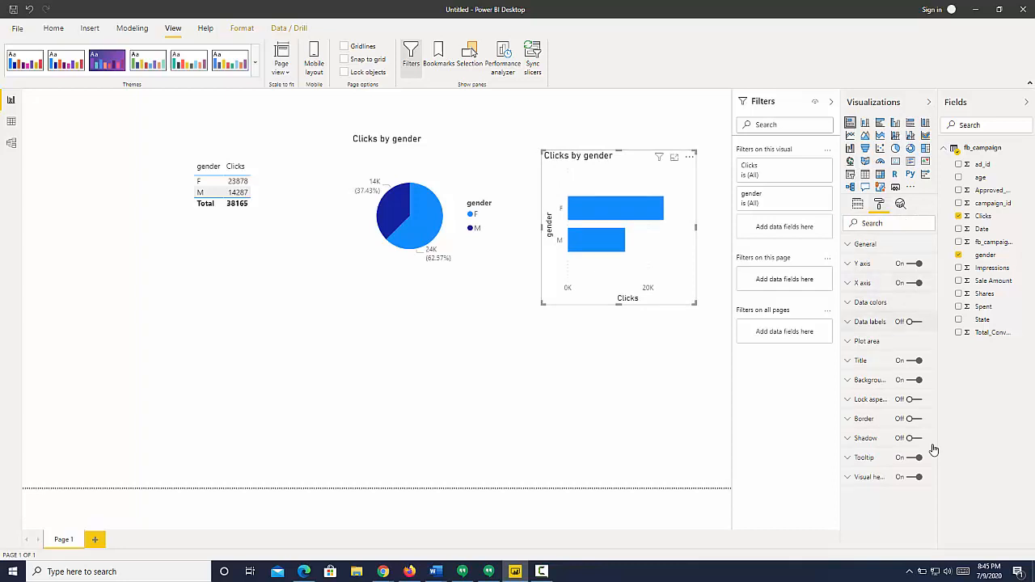
left_click(858, 204)
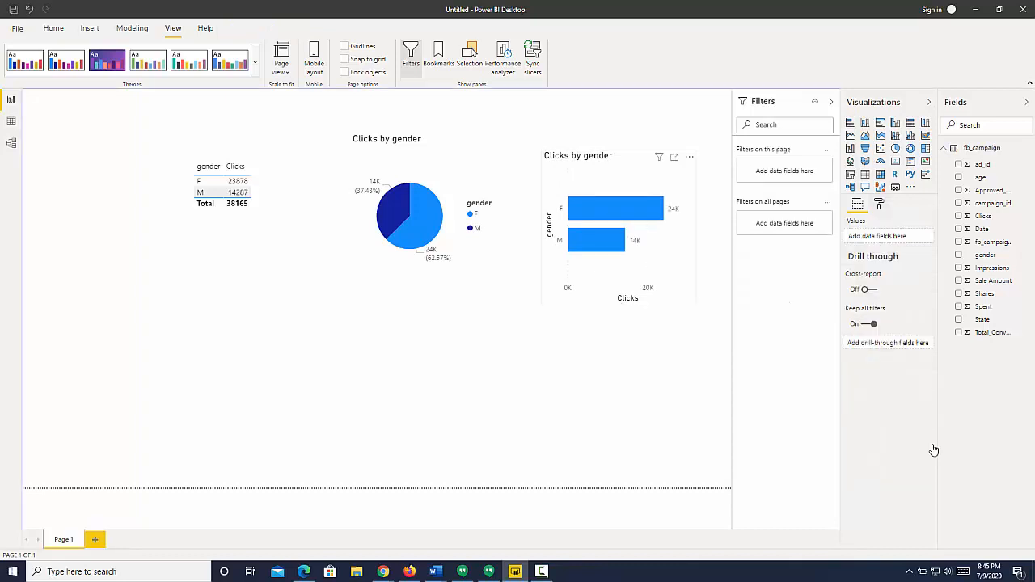
Step: Align the table, pie chart and bar chart in a row and adjust the bar chart formatting
left_click(618, 210)
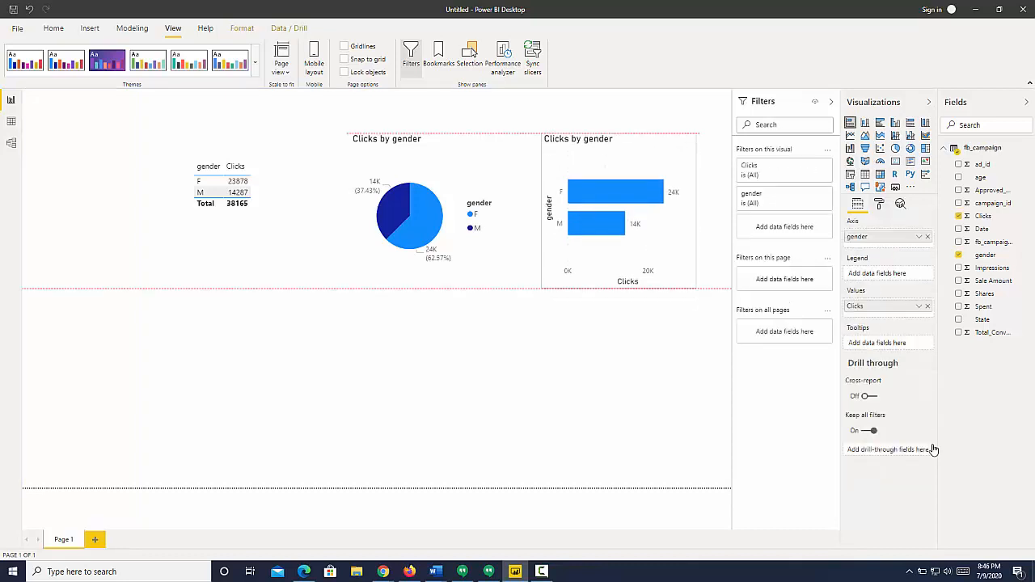
left_click(223, 186)
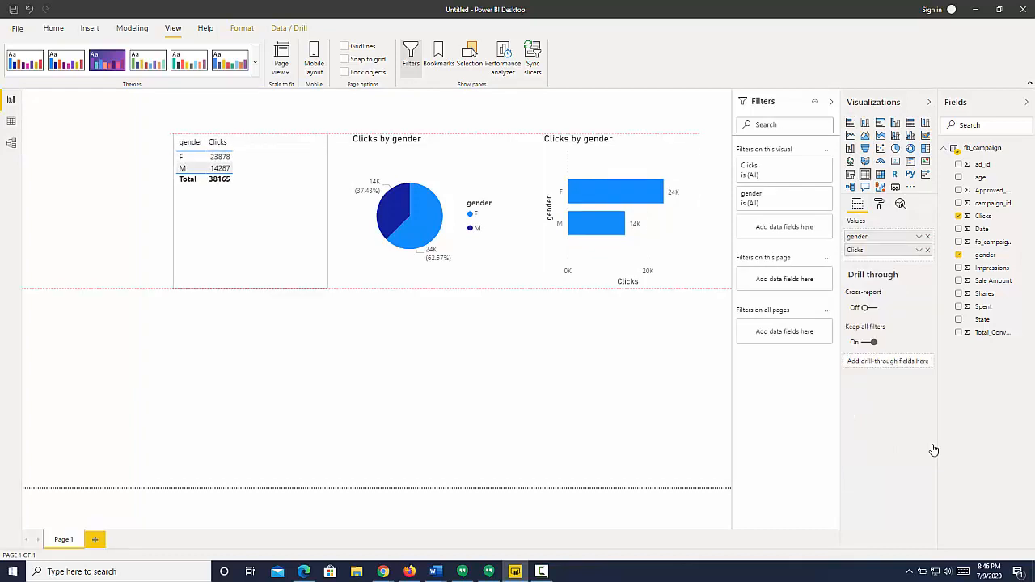
left_click(251, 211)
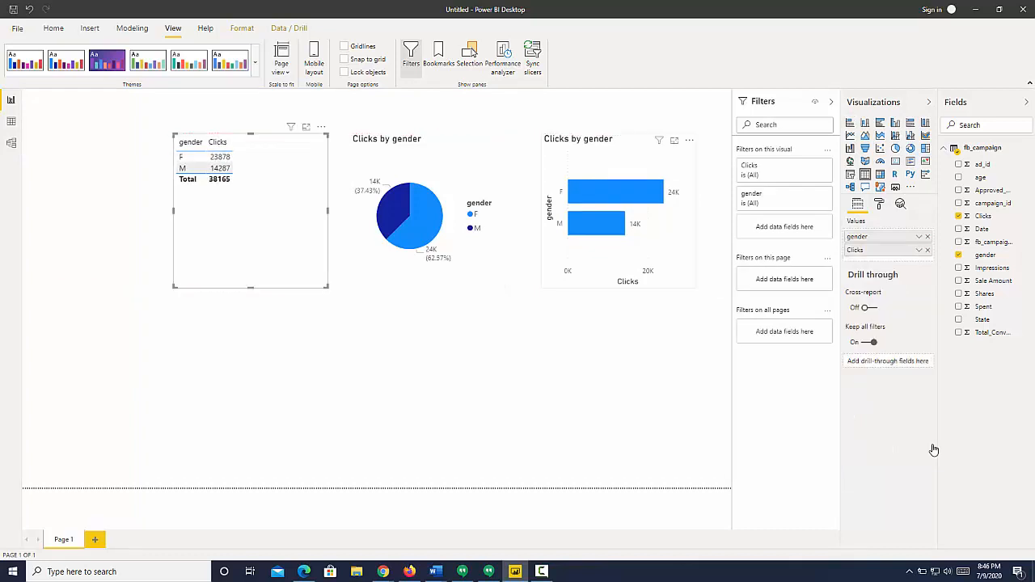
left_click(880, 203)
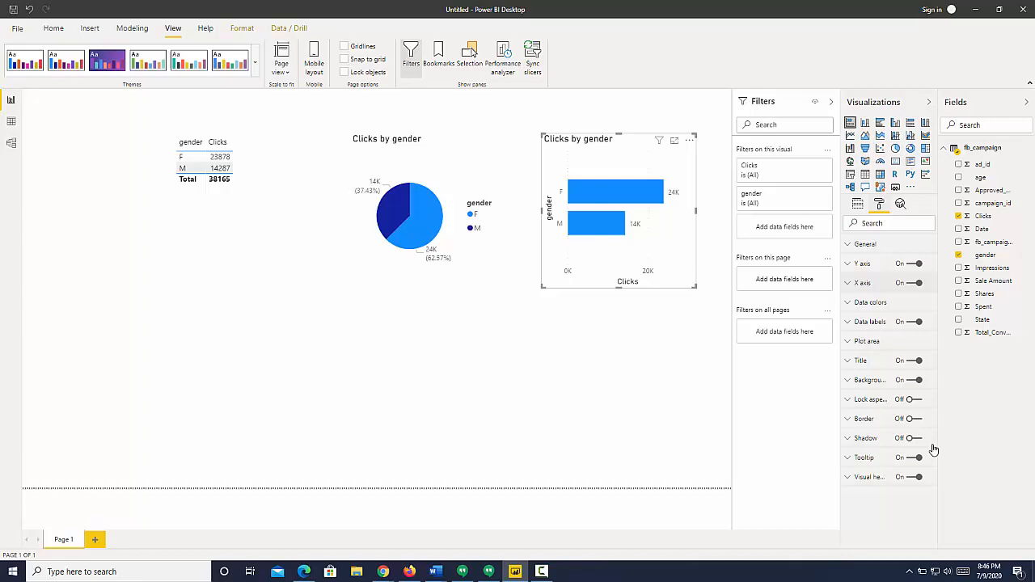
left_click(870, 320)
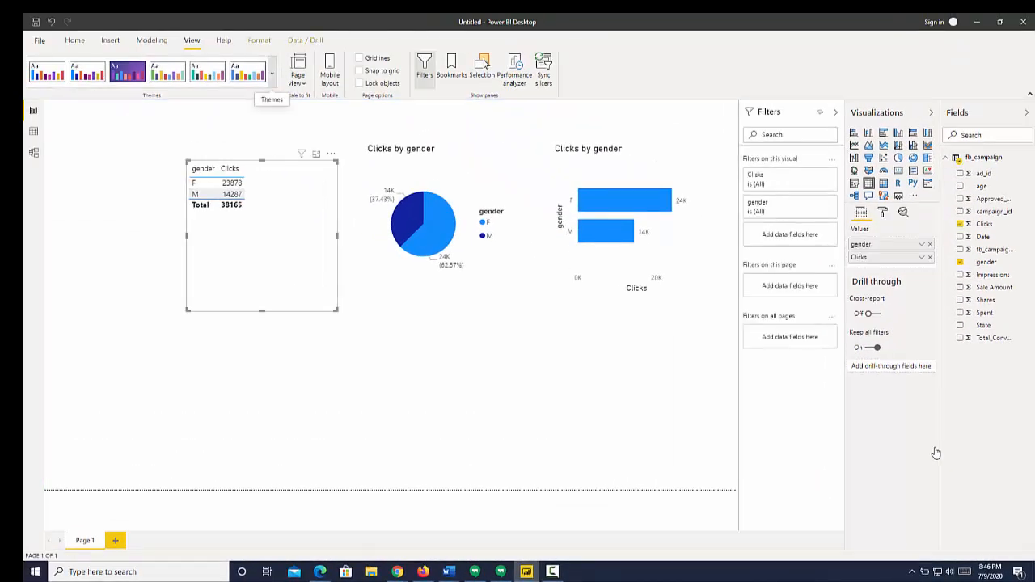
Step: Start Customize current theme from the Themes dropdown over the three-visual report
left_click(271, 75)
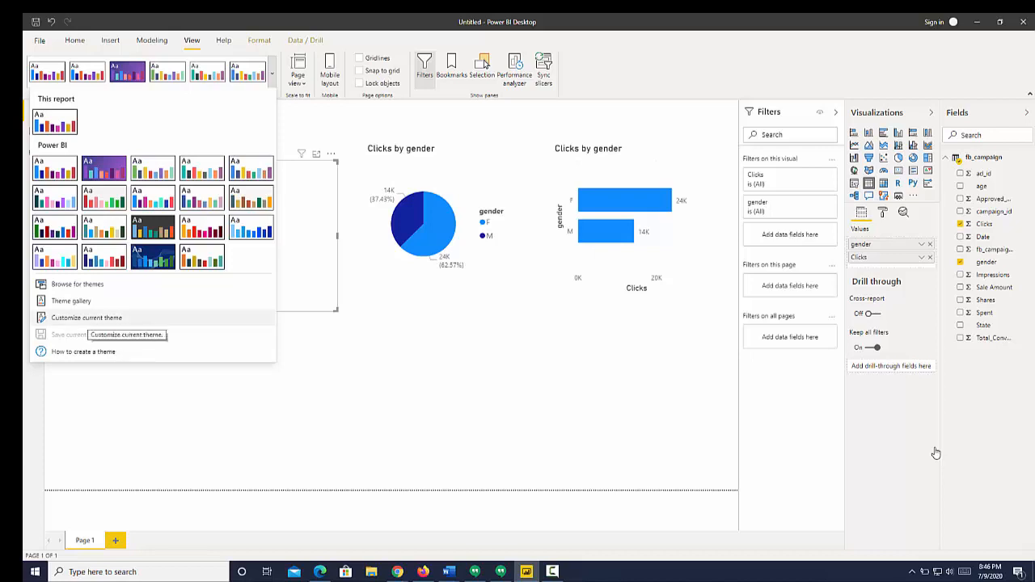
left_click(85, 317)
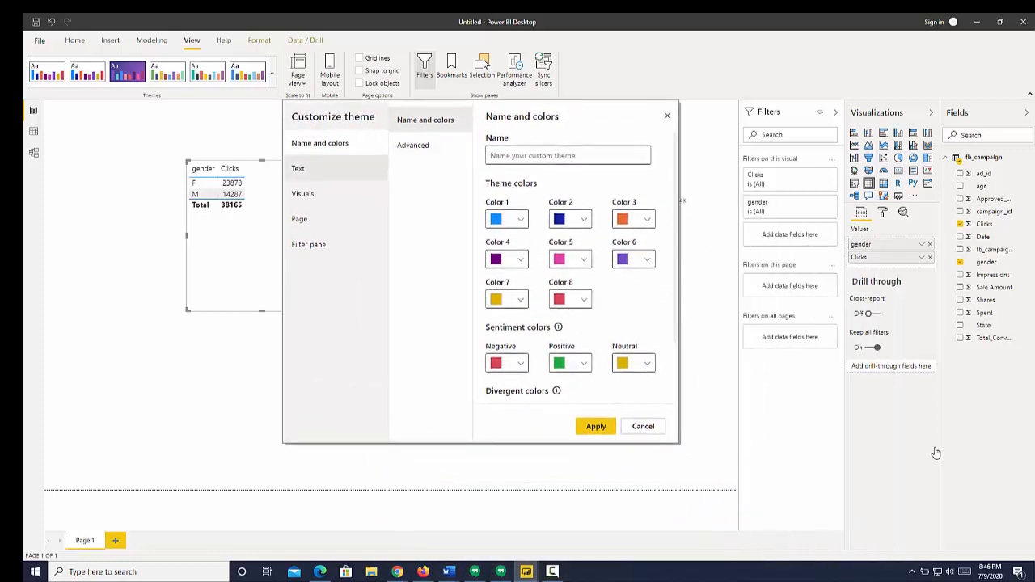
Step: Set the theme's text font family to Comic Sans MS and apply it to the report
left_click(298, 168)
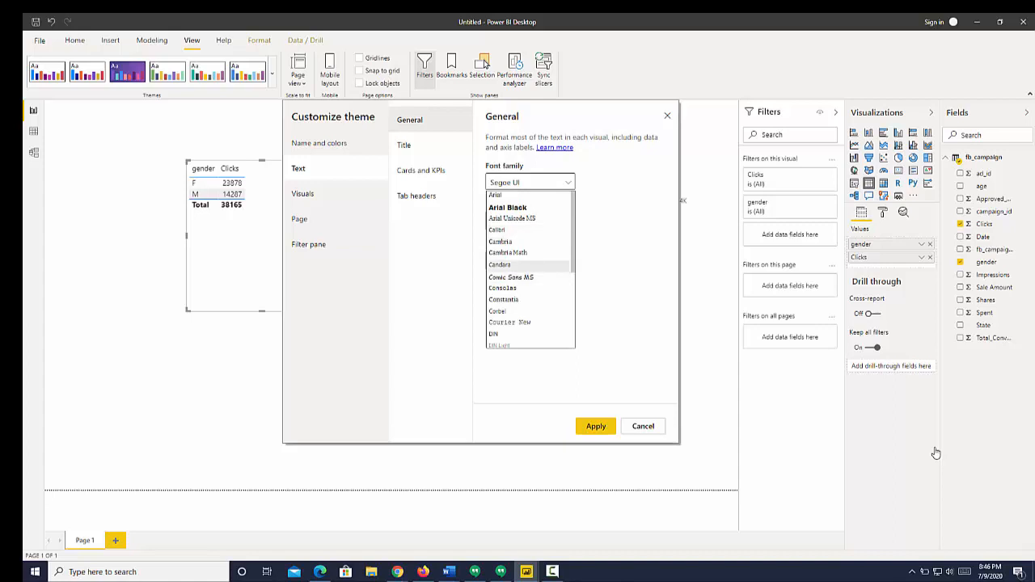
left_click(512, 276)
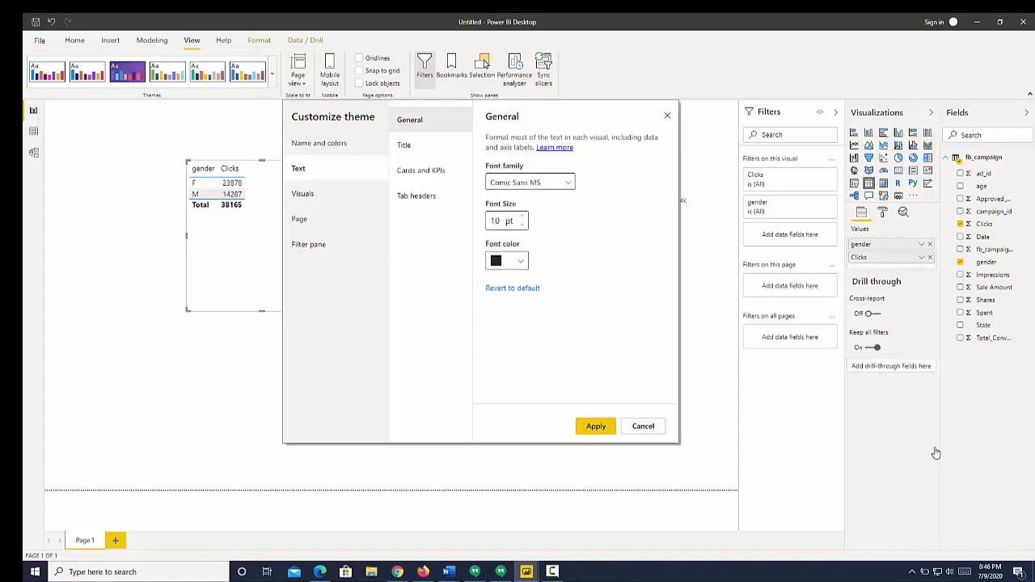
left_click(595, 427)
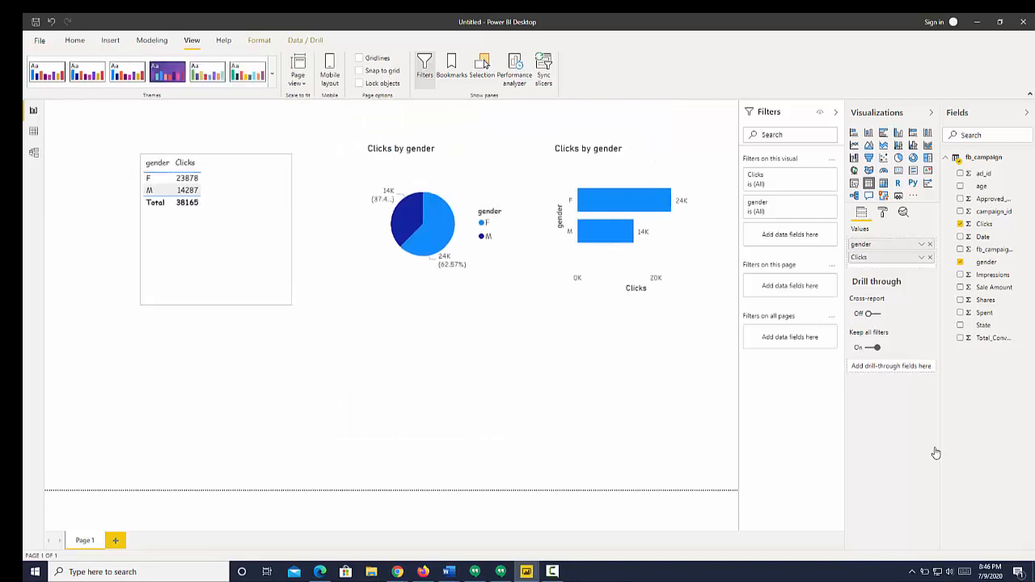
left_click(414, 223)
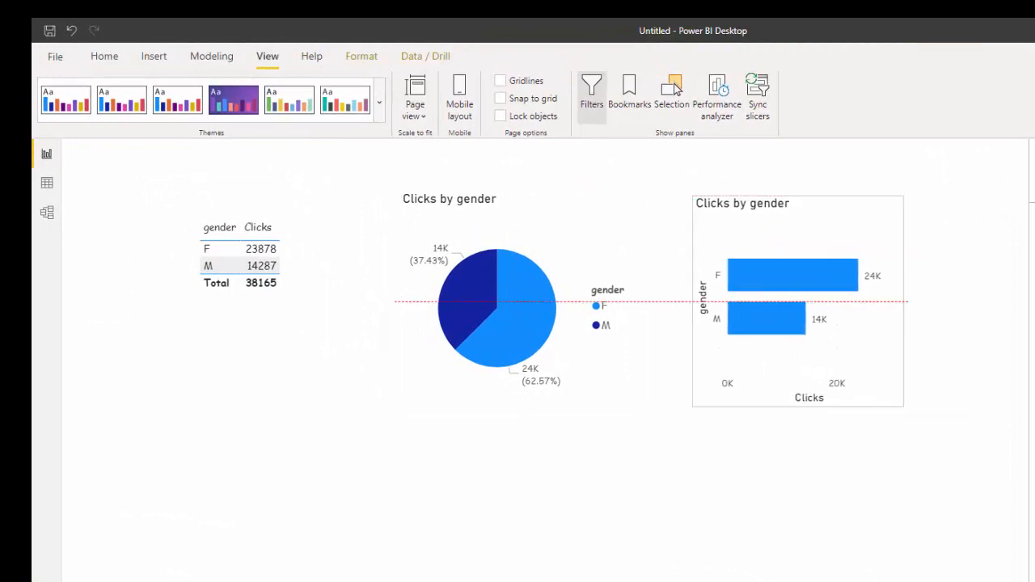
left_click(798, 303)
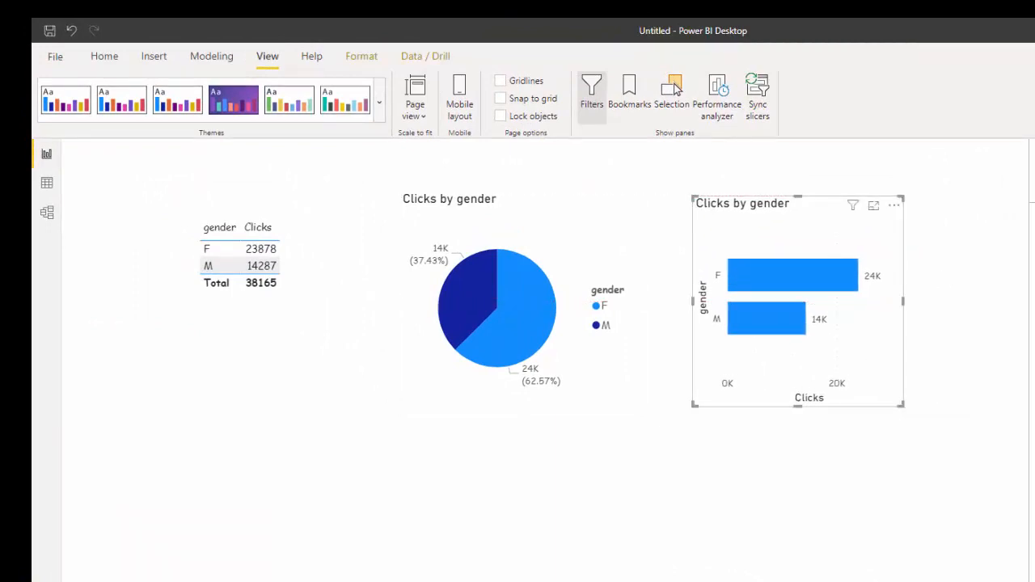